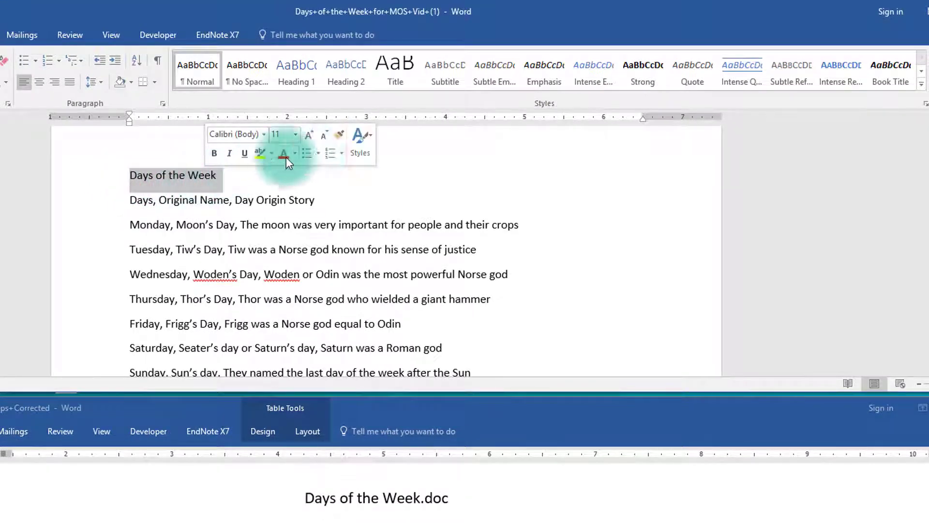
Place the cursor after the title, then browse the Design theme Fonts and Themes without applying any
left_click(395, 68)
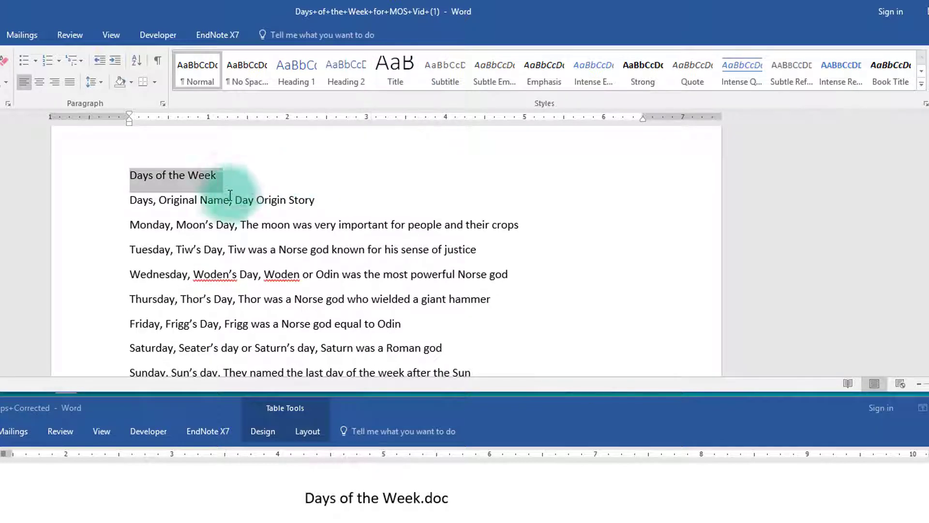
left_click(224, 174)
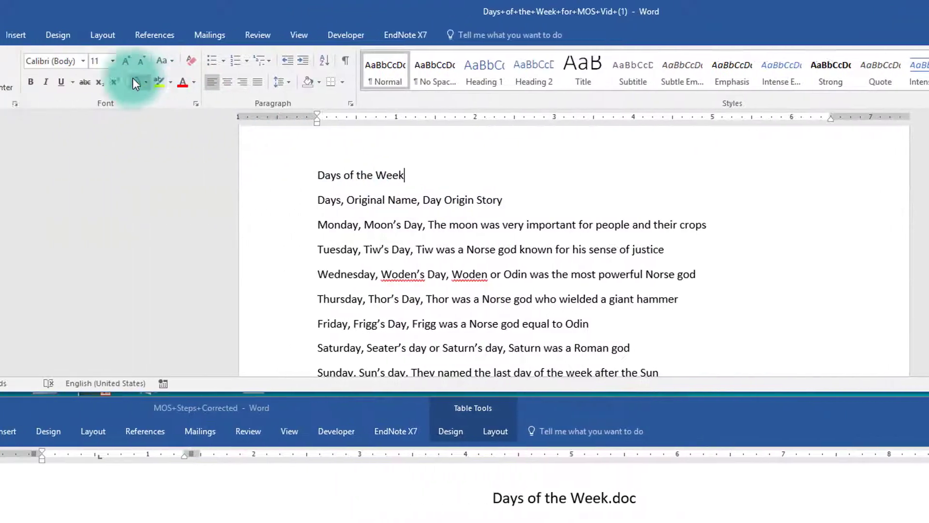
left_click(146, 34)
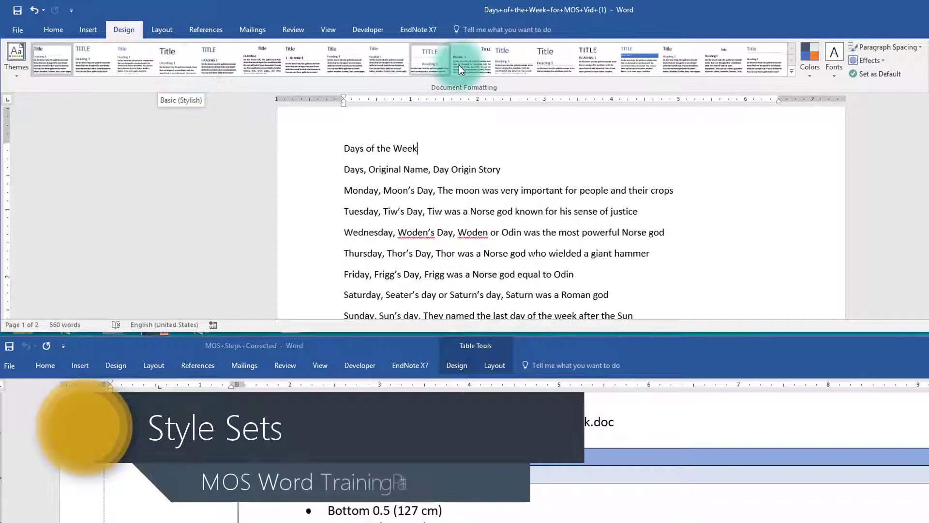
mouse_move(537, 89)
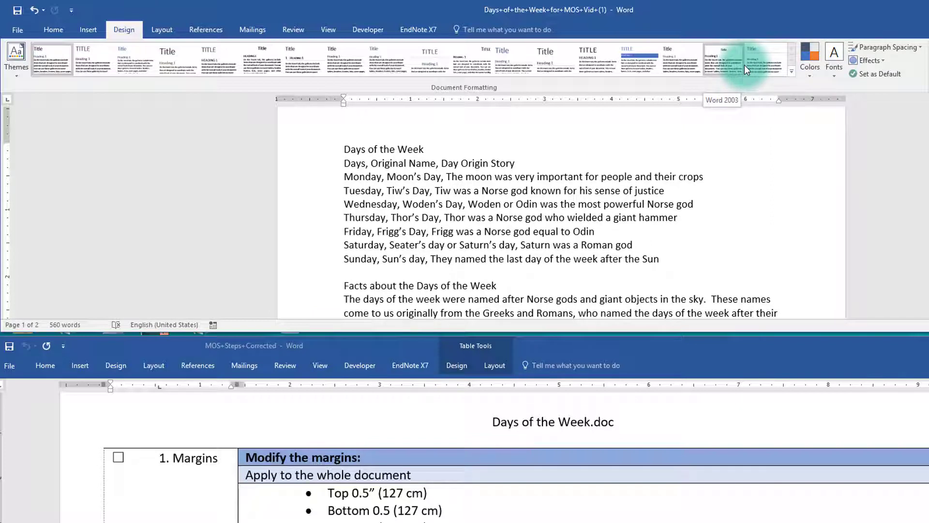
mouse_move(739, 71)
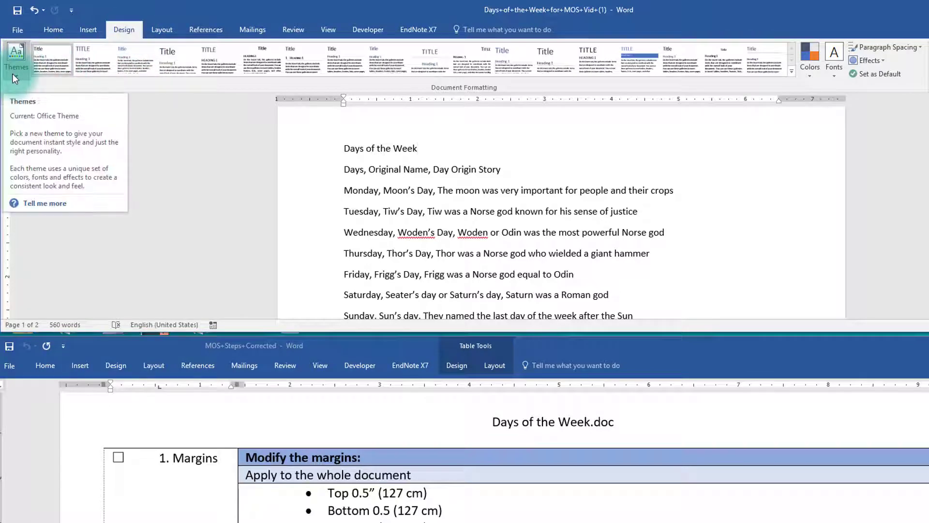
mouse_move(555, 71)
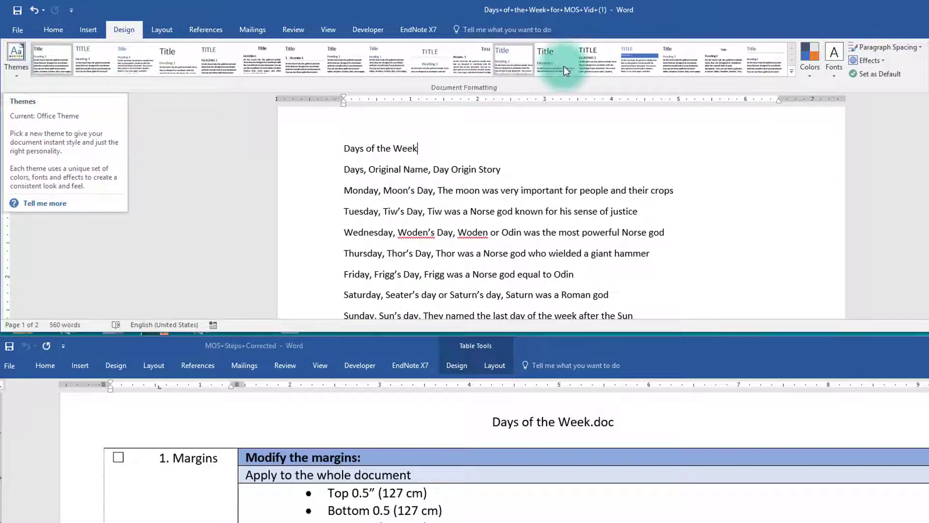
left_click(809, 54)
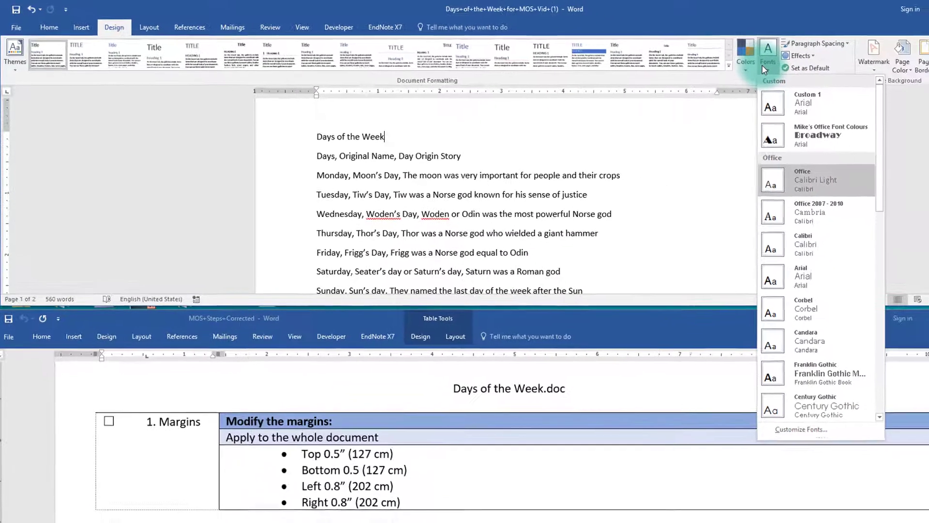
left_click(768, 48)
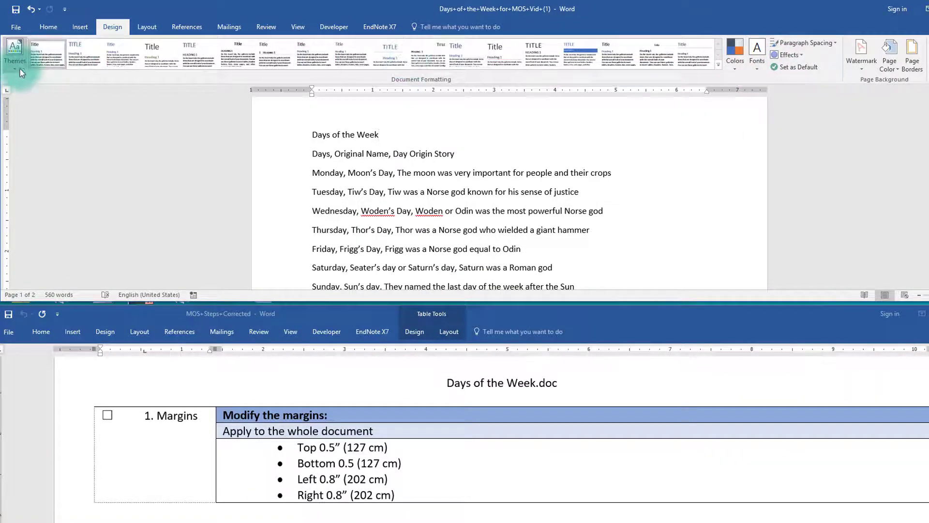
left_click(11, 56)
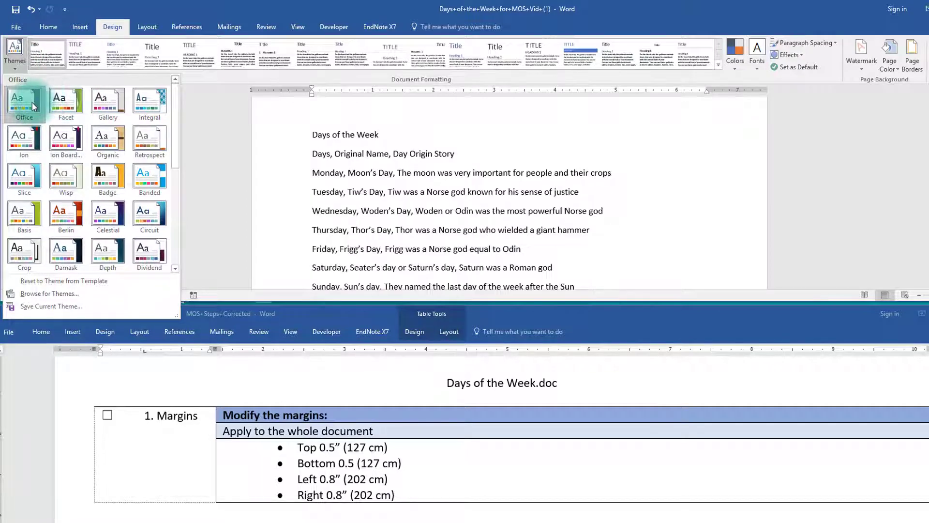
mouse_move(47, 99)
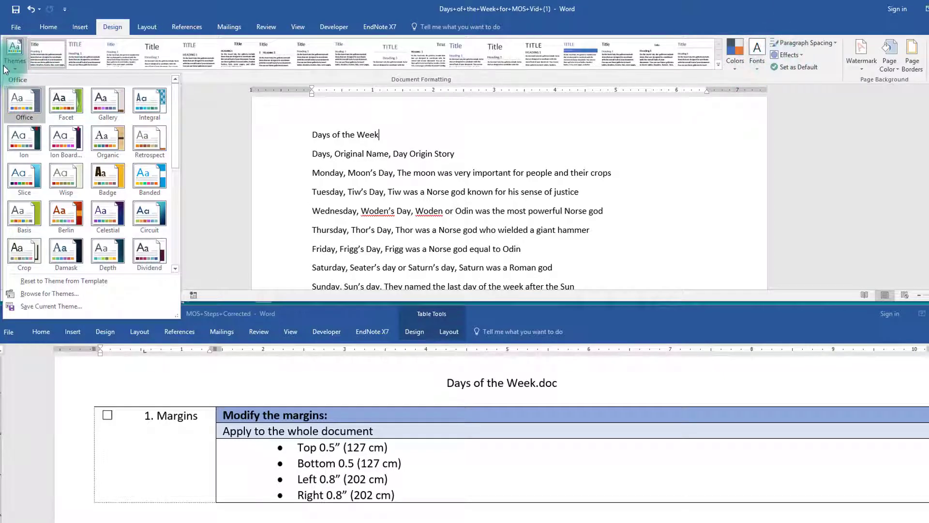
left_click(283, 366)
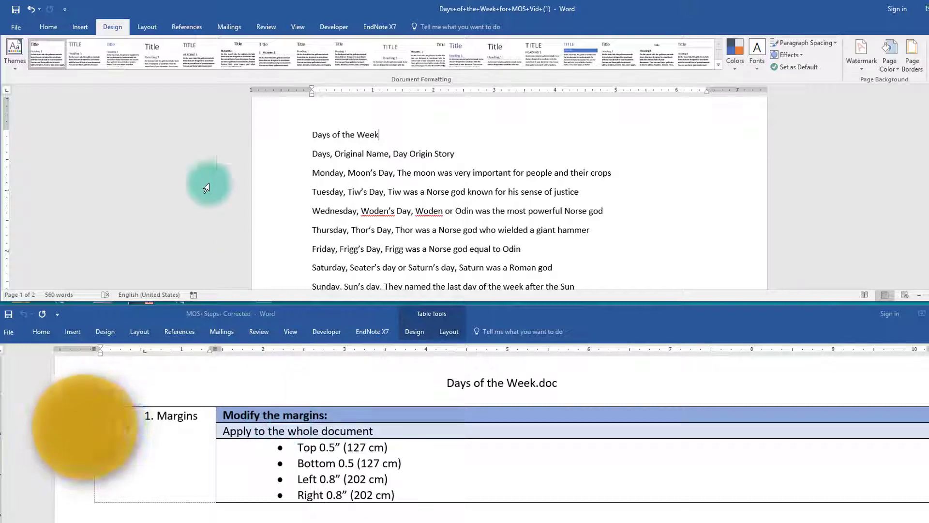
Show the preset page Margins list from the Layout tab
left_click(146, 26)
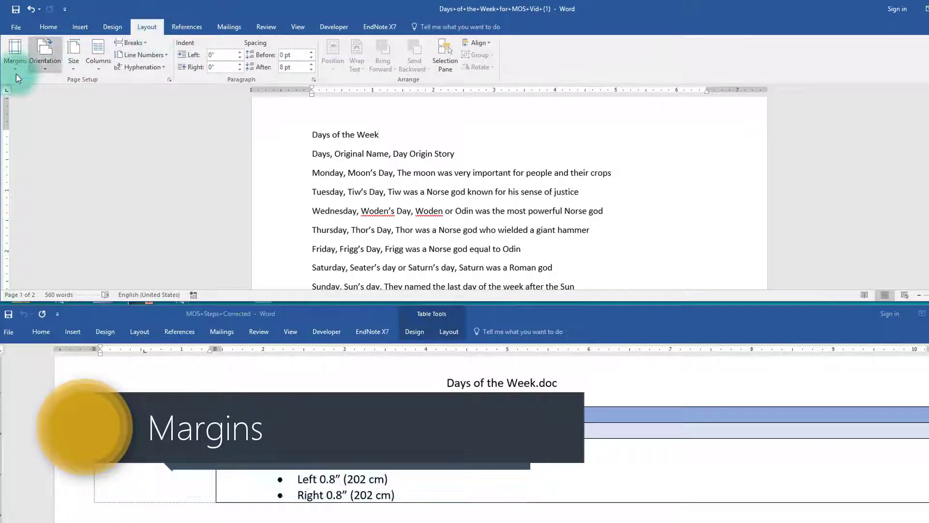
left_click(13, 54)
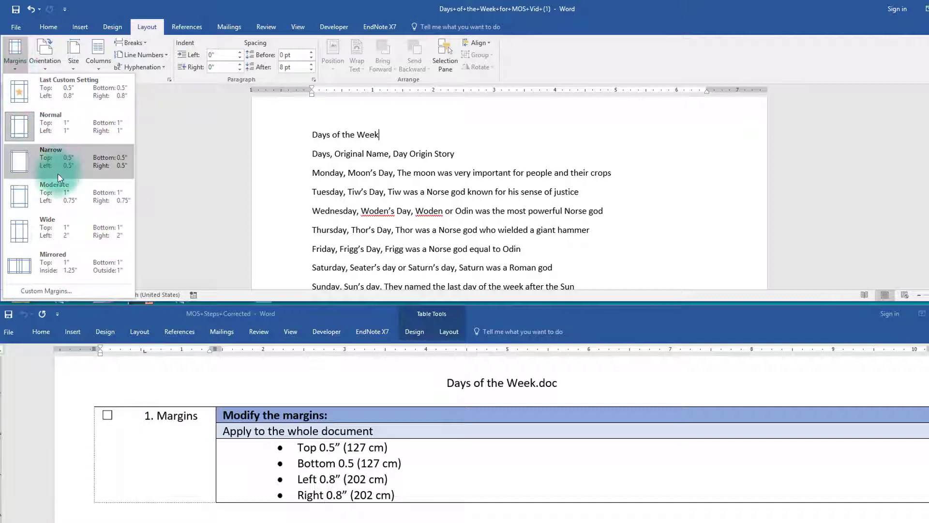
mouse_move(83, 272)
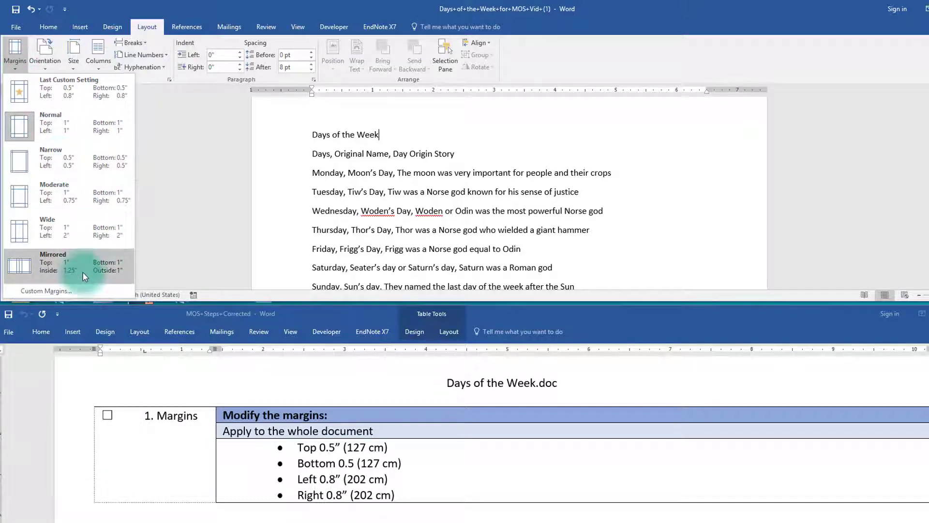
mouse_move(95, 341)
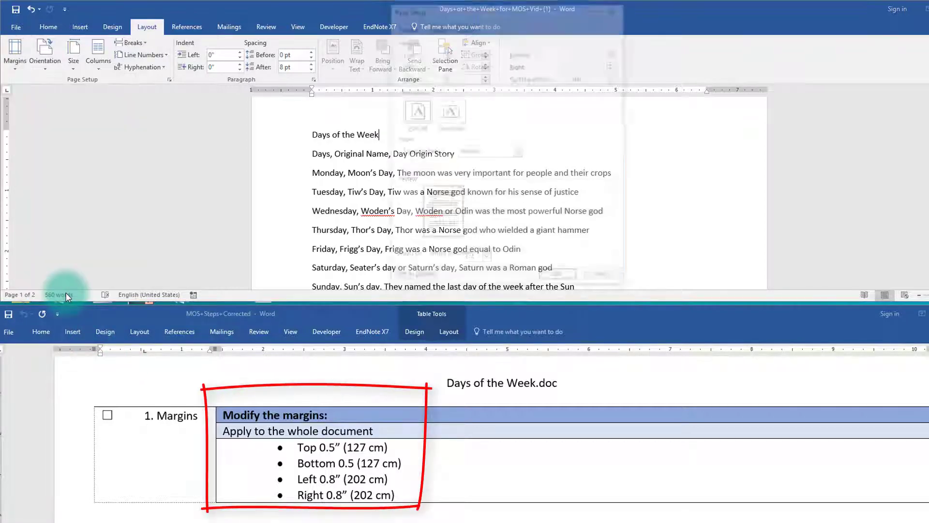
Enter margins of 0.5" top and bottom and 0.8" left and right
left_click(15, 45)
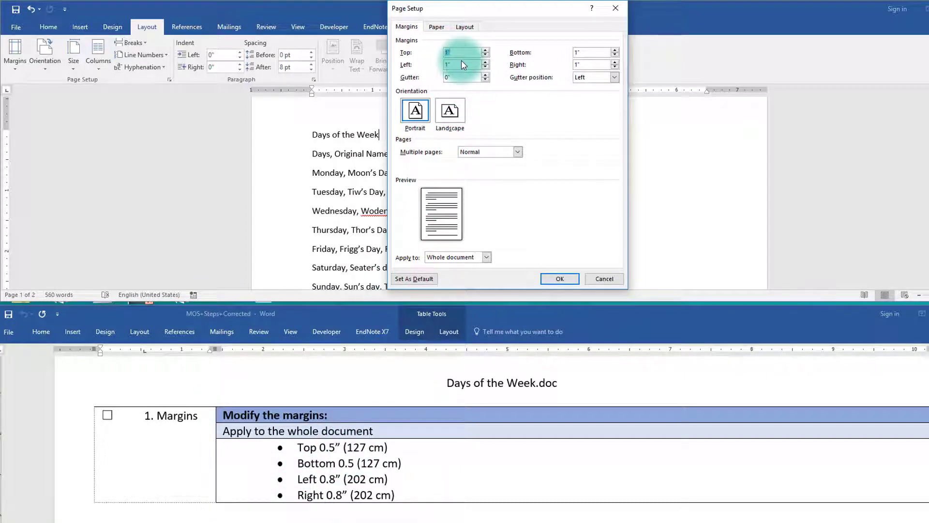
type("0.5")
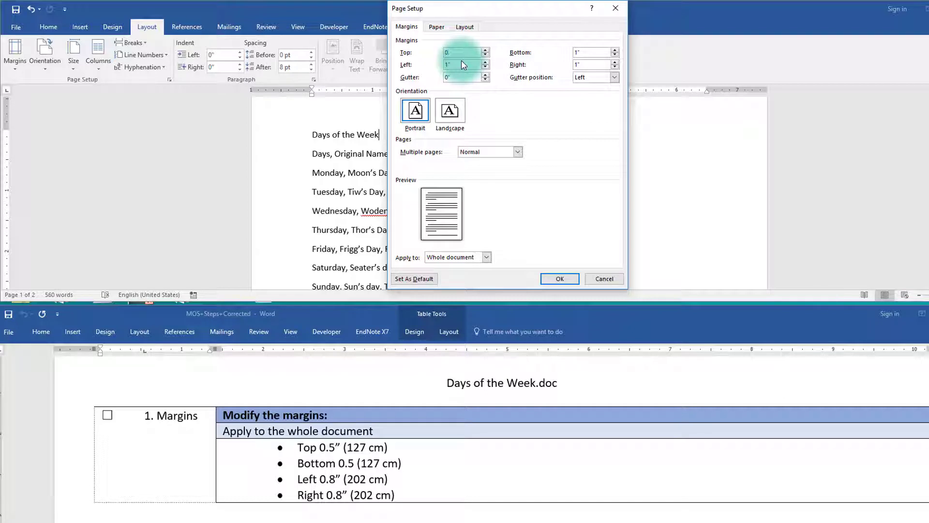
type("0.5")
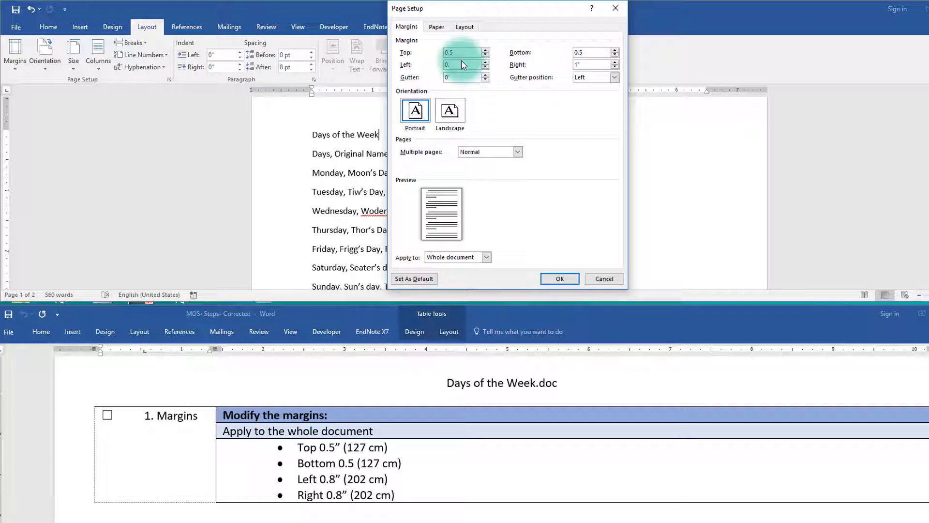
type("0.8")
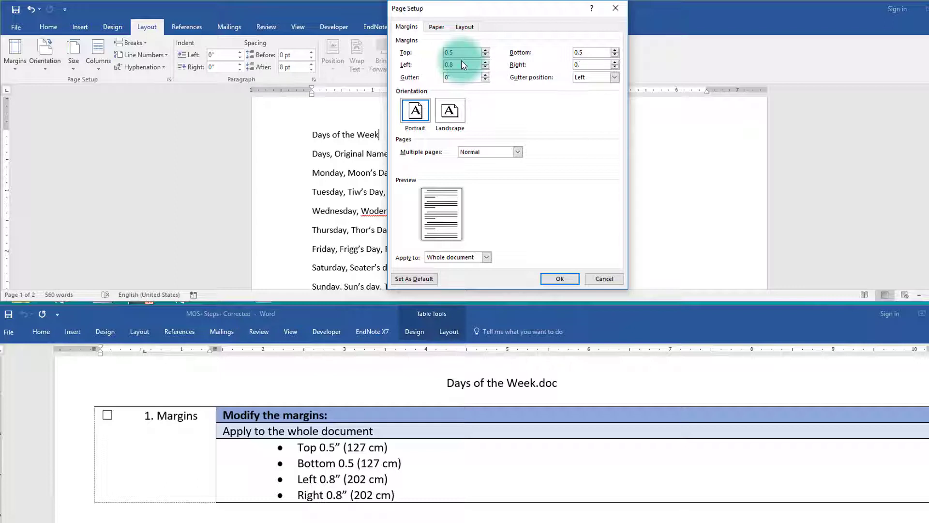
type("0.8")
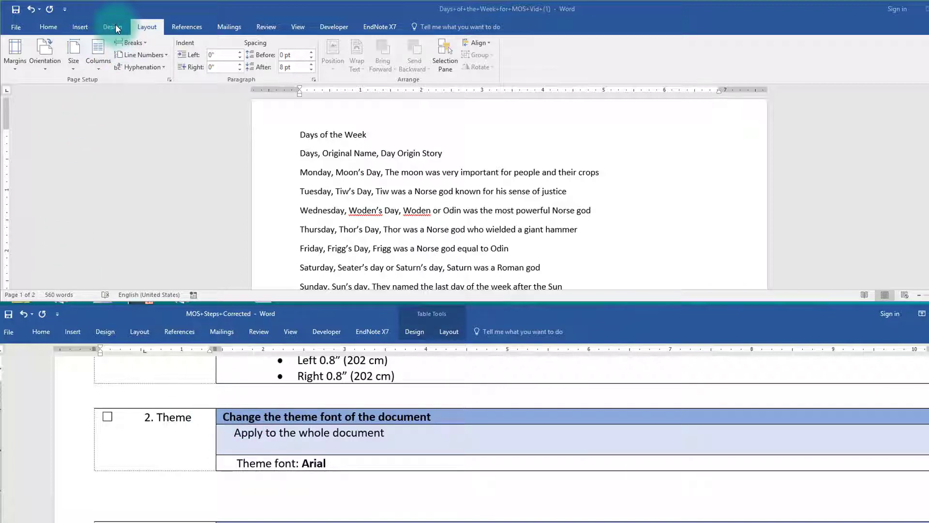
Apply the Arial theme font set and confirm the Home font box shows Arial (Body)
left_click(114, 27)
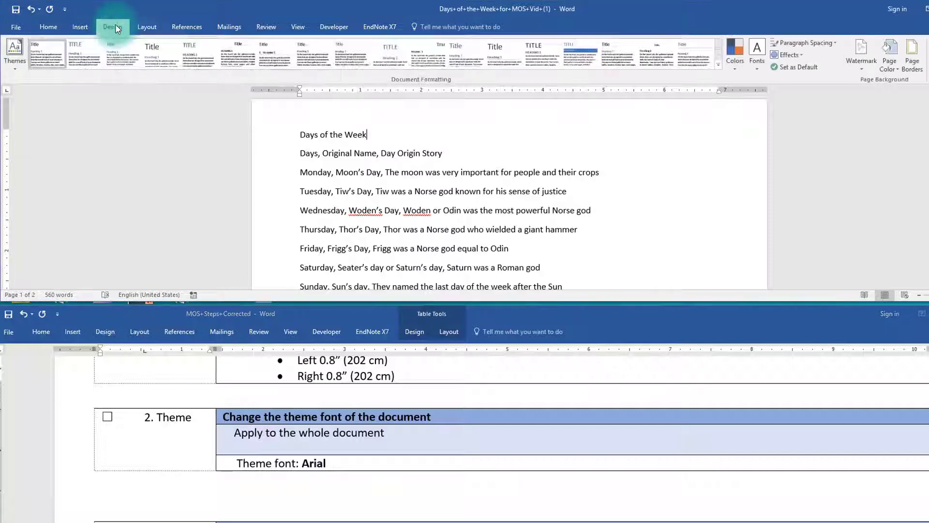
left_click(113, 27)
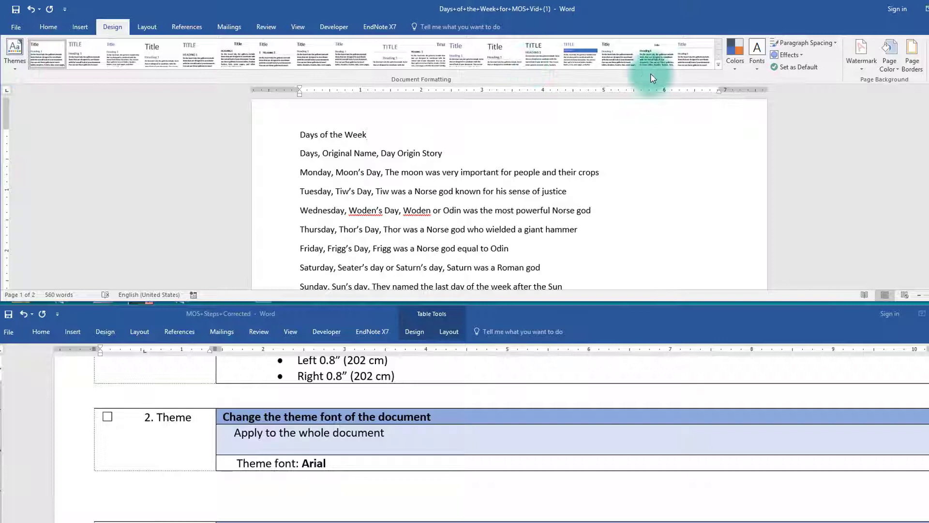
mouse_move(757, 51)
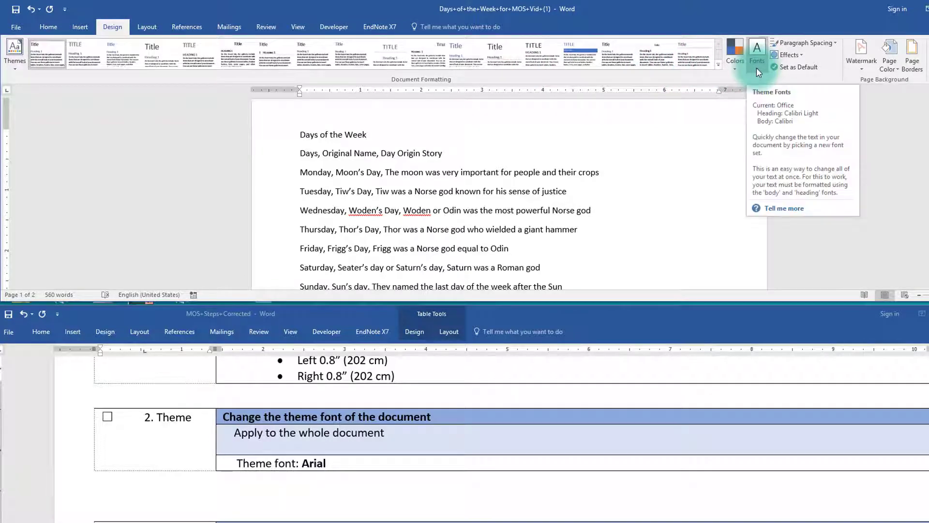
left_click(757, 49)
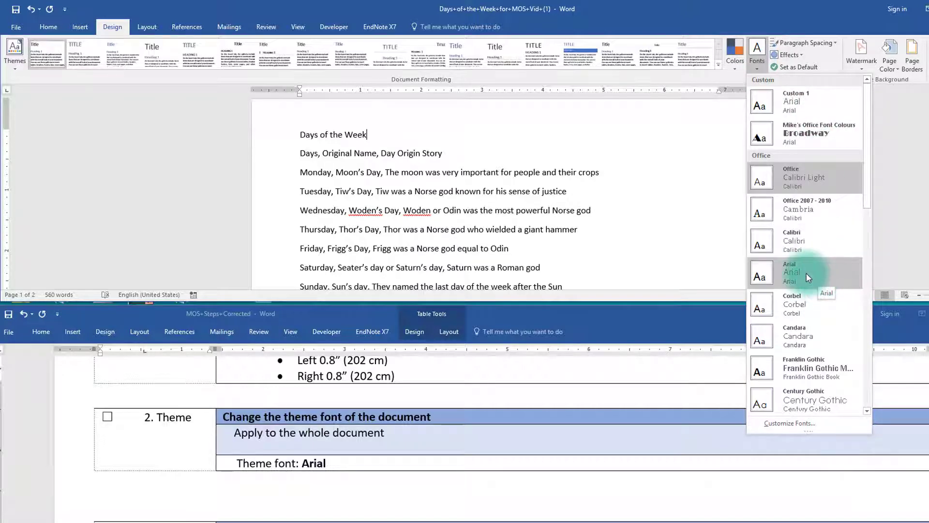
left_click(792, 272)
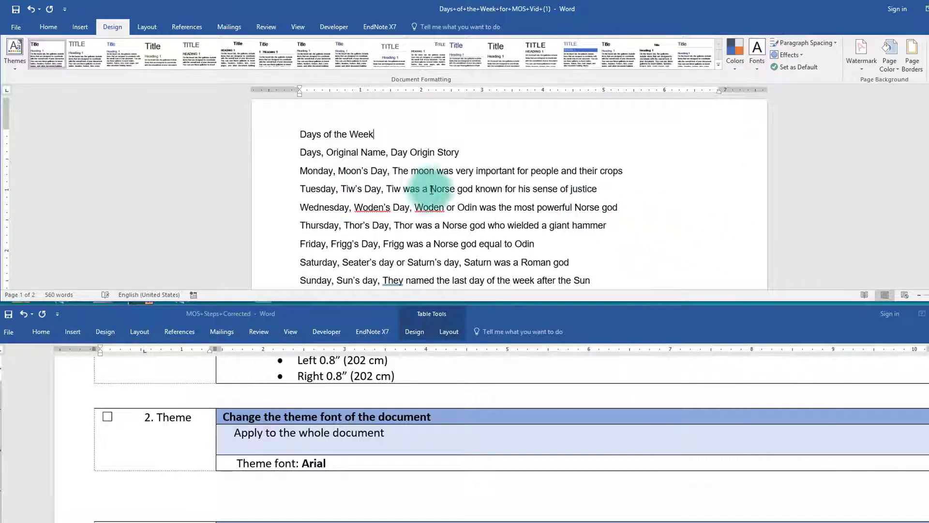
mouse_move(397, 177)
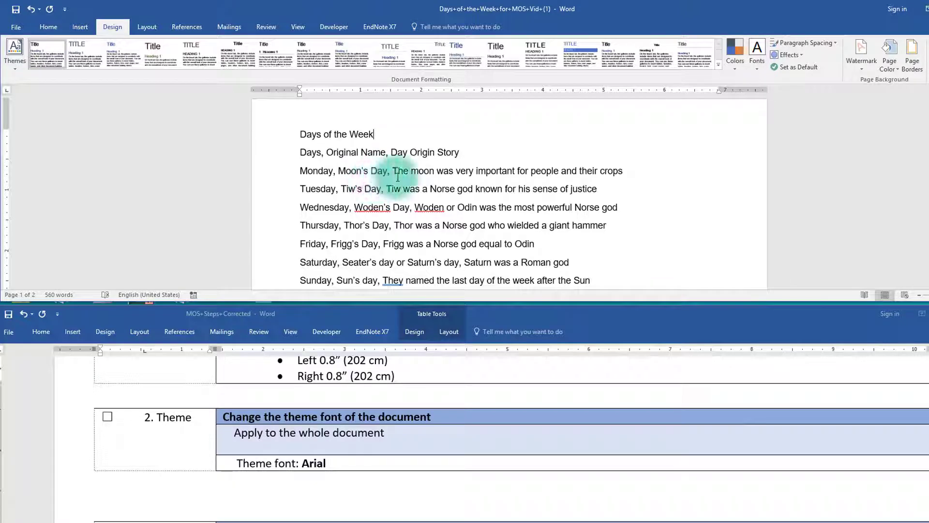
left_click(48, 26)
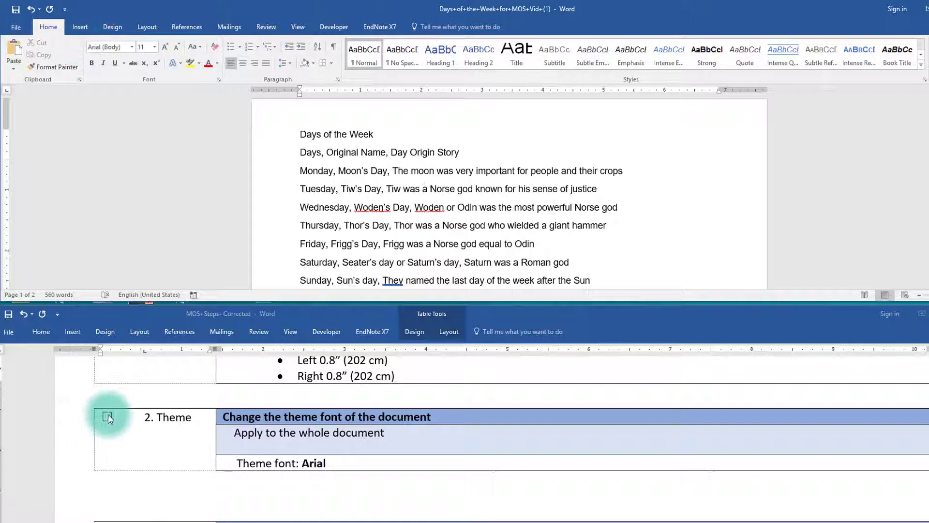
scroll("down", 3)
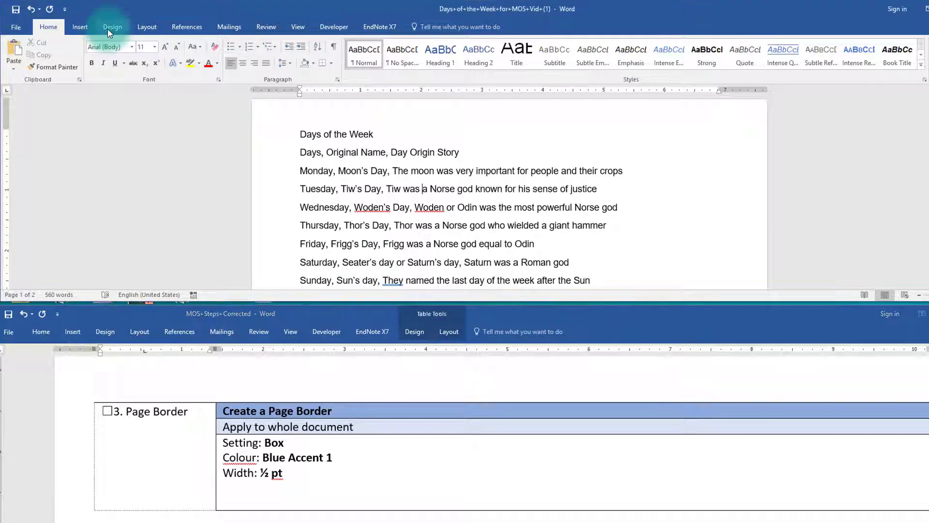
Add a ½ pt Blue Accent 1 Box page border to the whole document
left_click(112, 26)
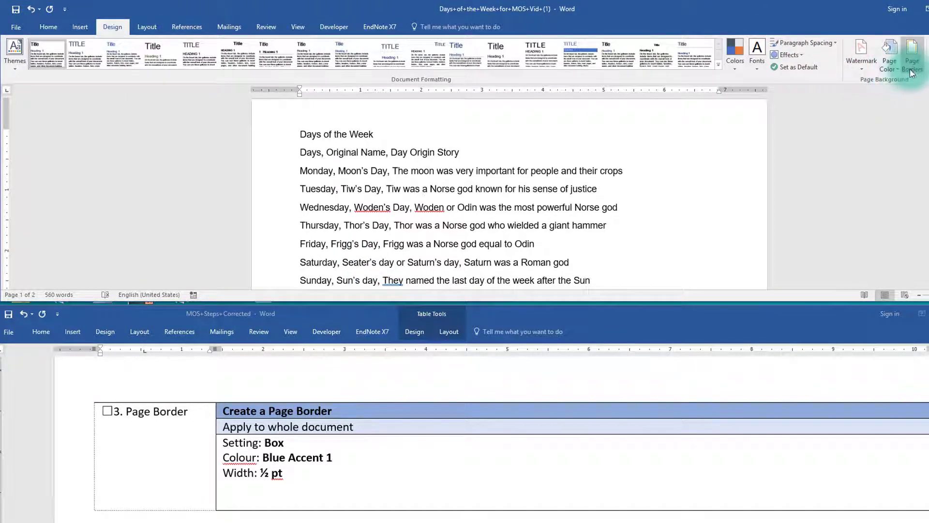
left_click(913, 51)
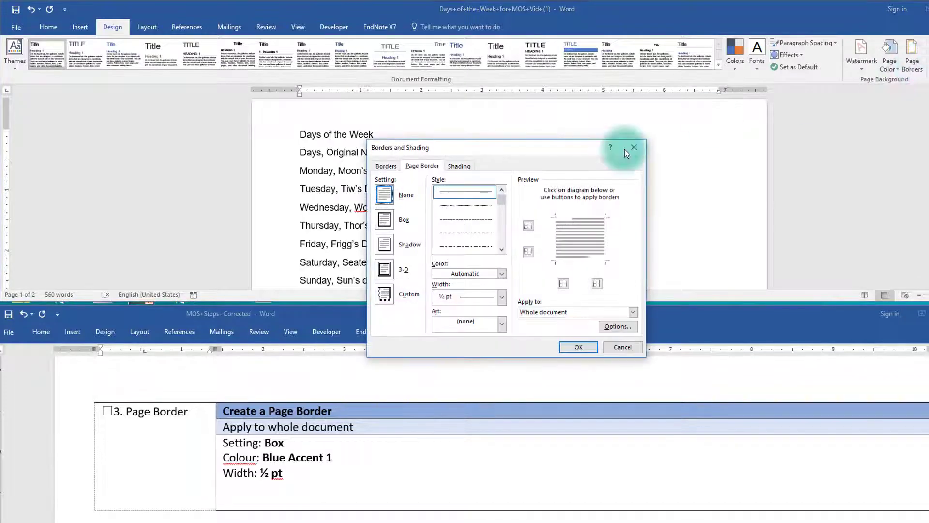
mouse_move(464, 155)
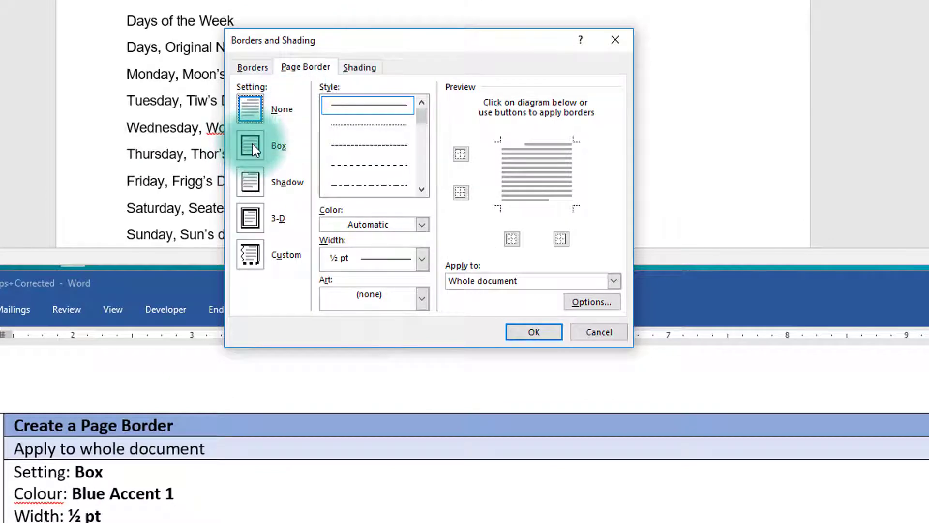
left_click(250, 145)
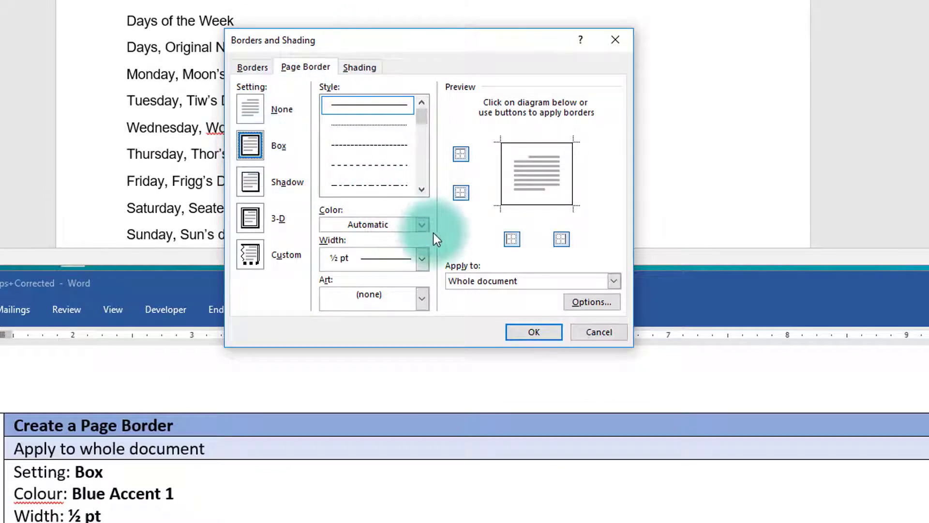
left_click(421, 225)
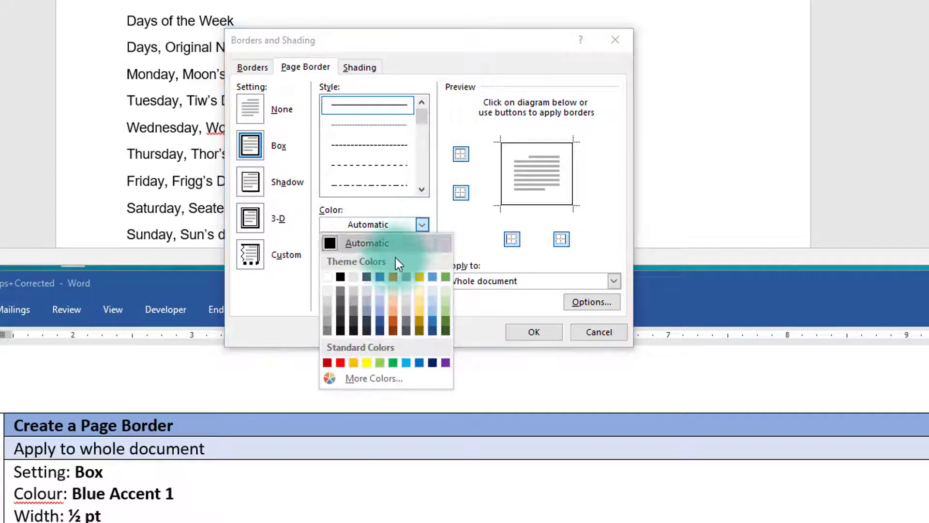
mouse_move(379, 277)
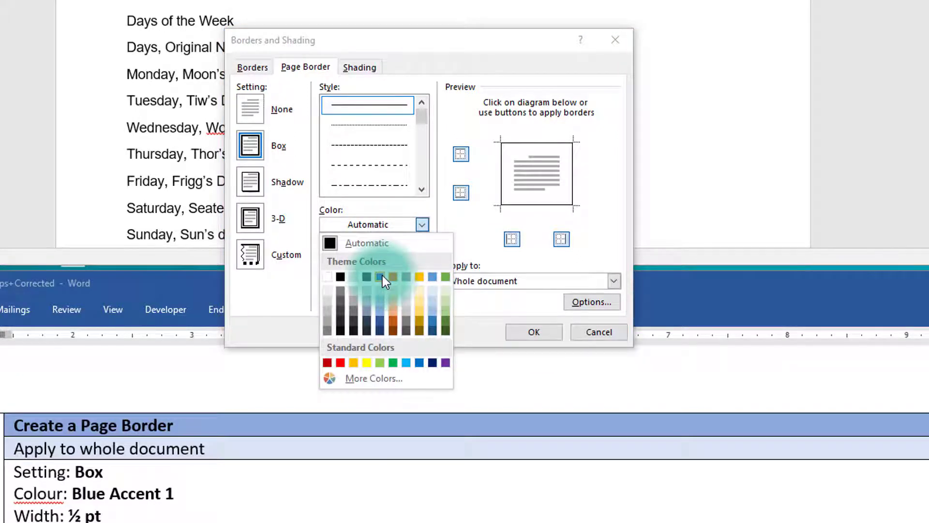
left_click(380, 277)
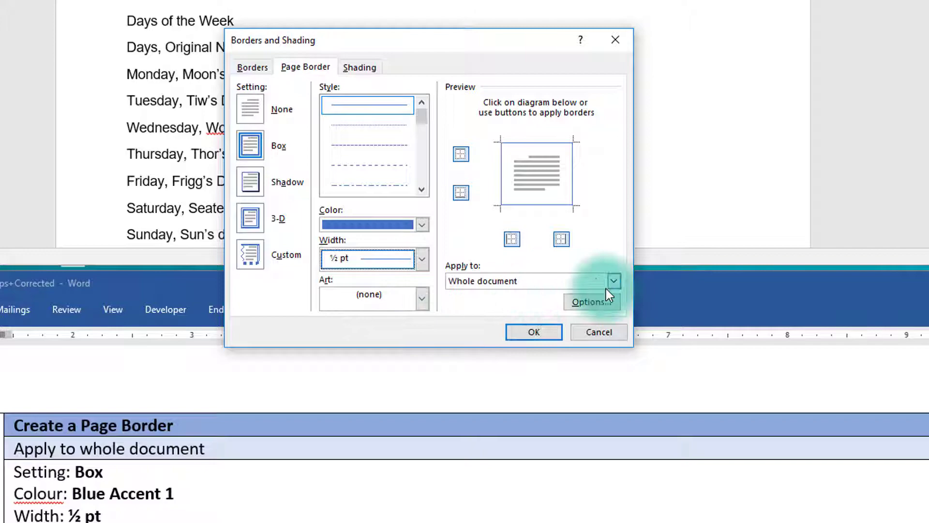
mouse_move(286, 384)
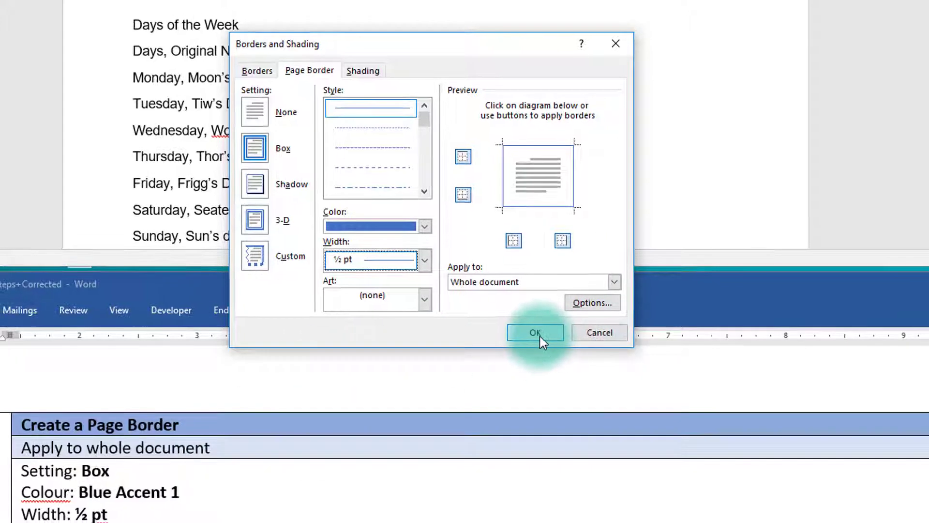
left_click(535, 332)
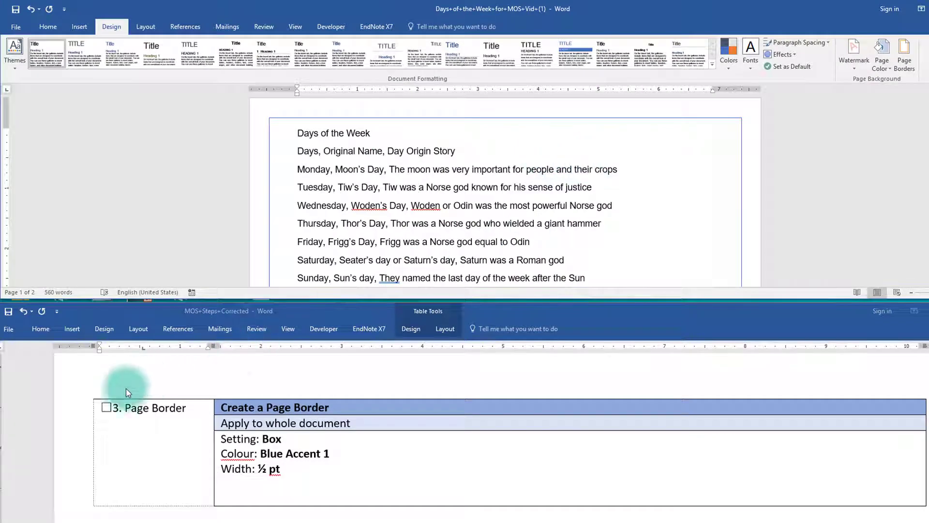
Tick the page border task and select the 'Days of the Week' line on Home
left_click(106, 408)
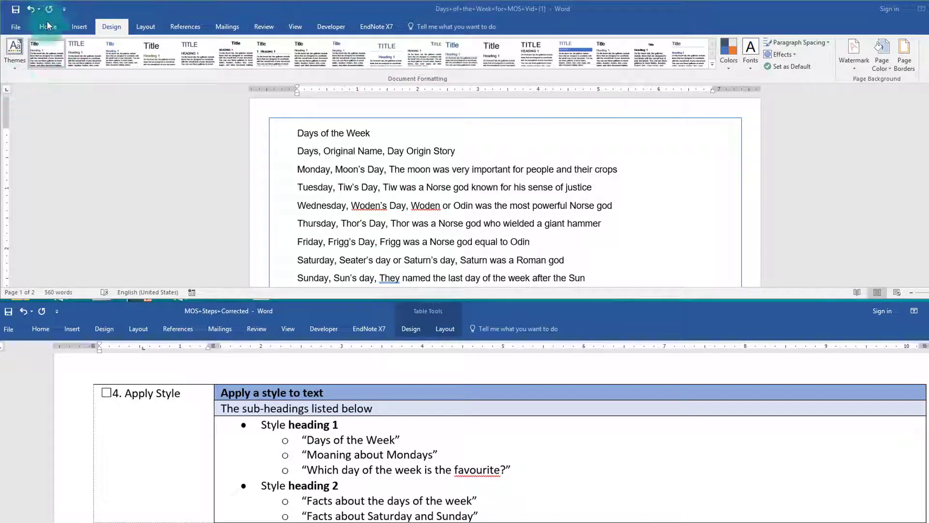
left_click(46, 26)
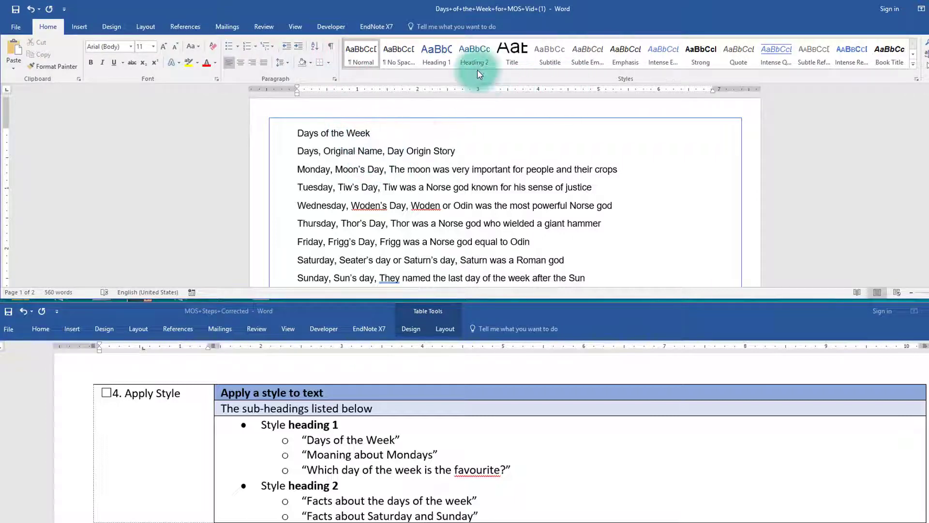
left_click(437, 53)
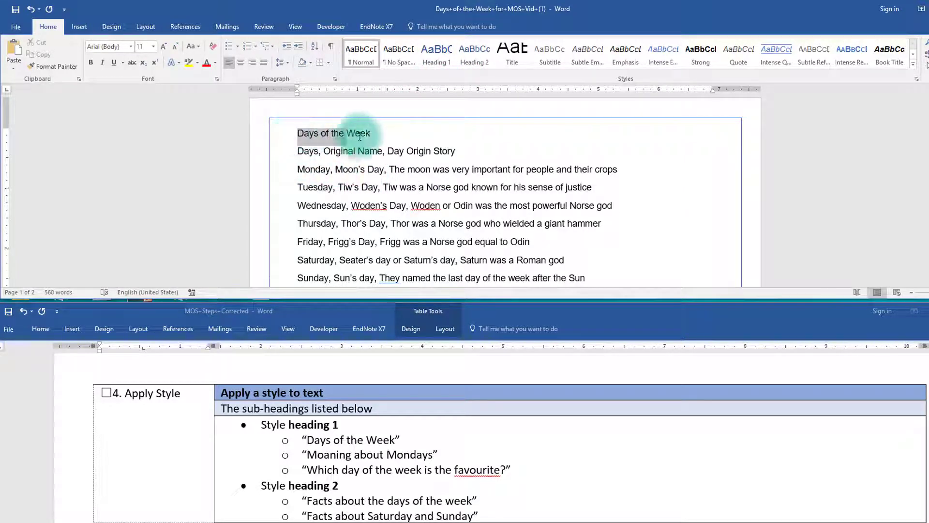
left_click(436, 54)
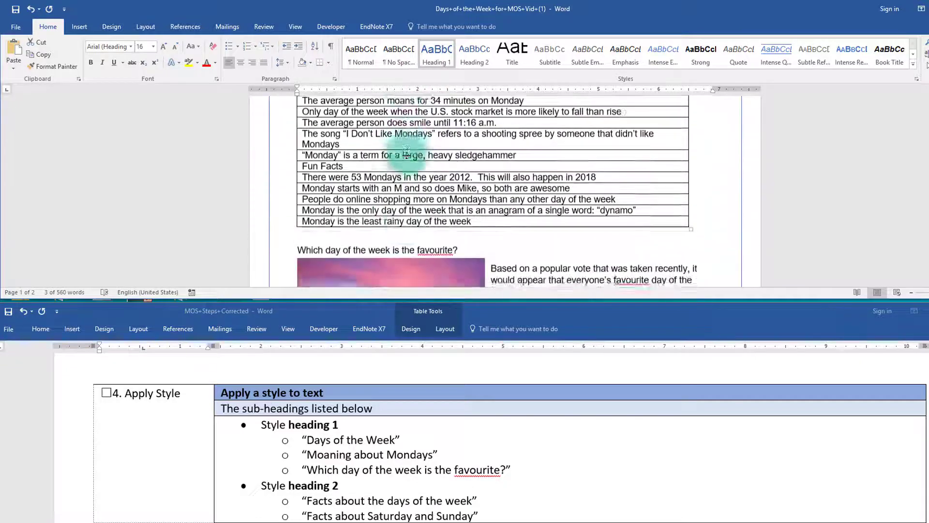
Apply Heading 1 to the 'Which day of the week is the favourite?' line
scroll("down", 3)
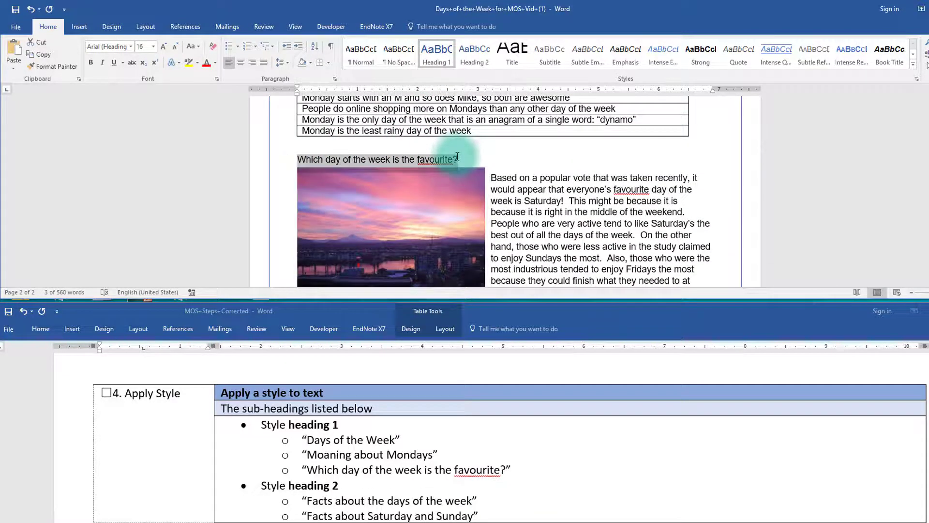
left_click(437, 53)
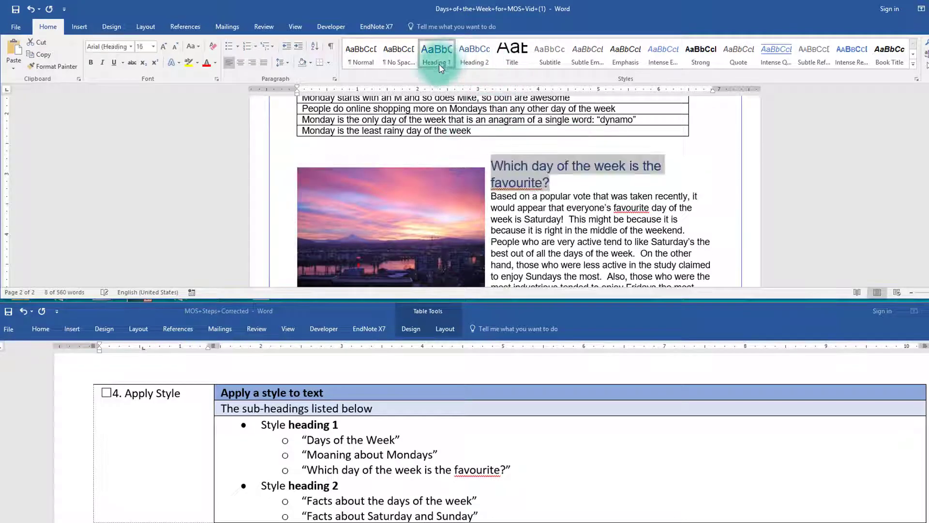
left_click(437, 54)
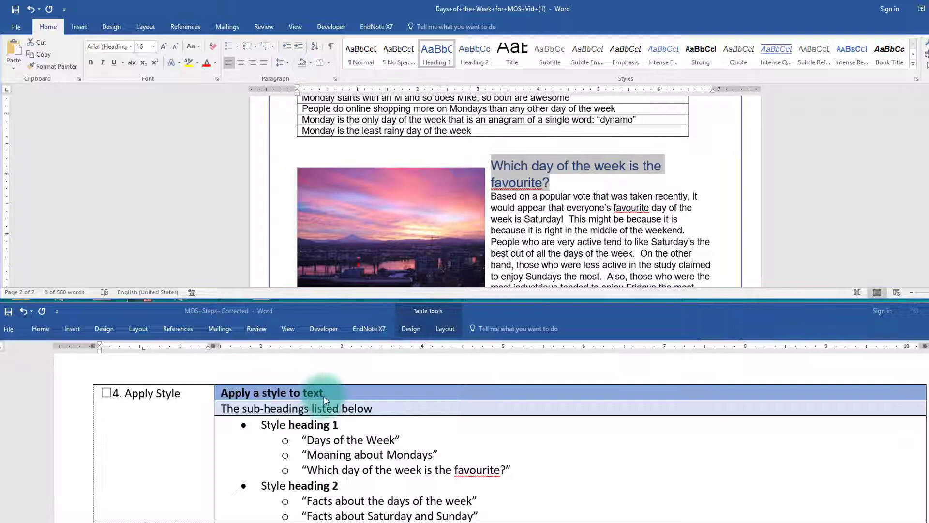
scroll("down", 3)
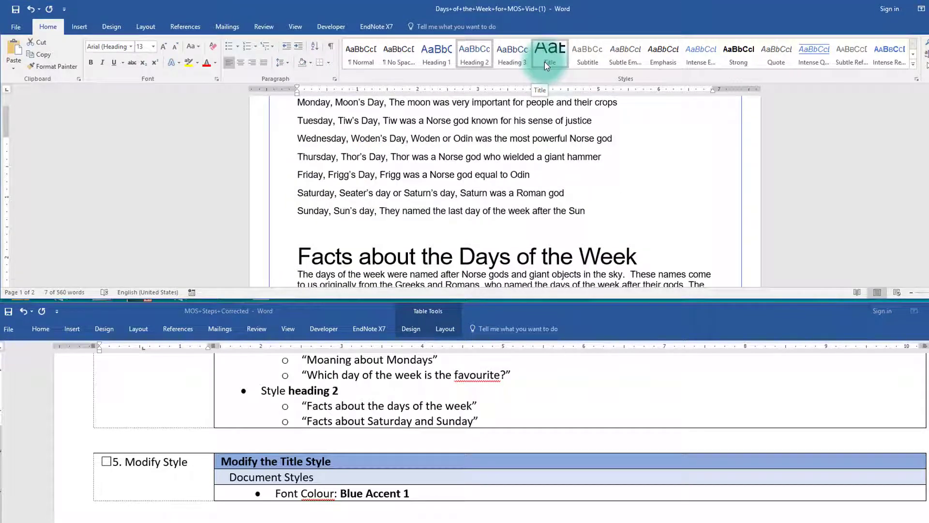
Right-click the Title style in the Styles gallery to show its options
right_click(551, 50)
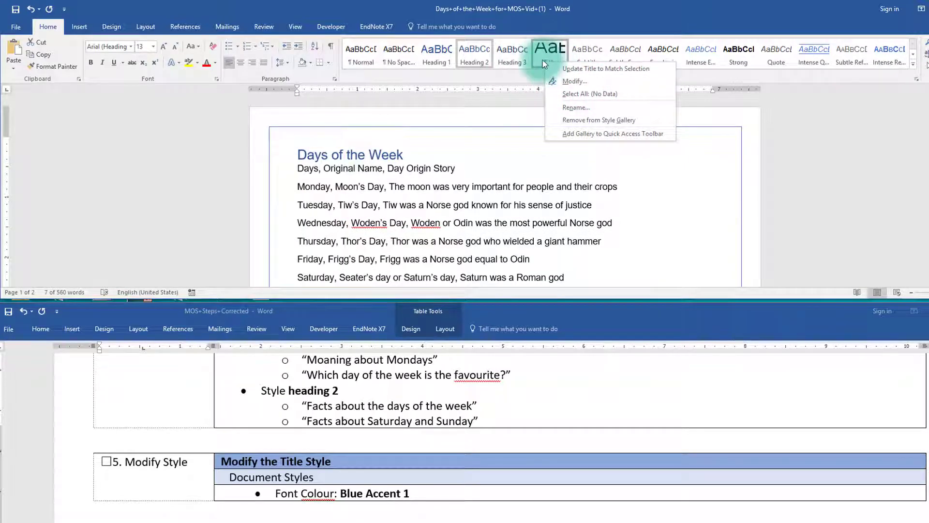
mouse_move(572, 105)
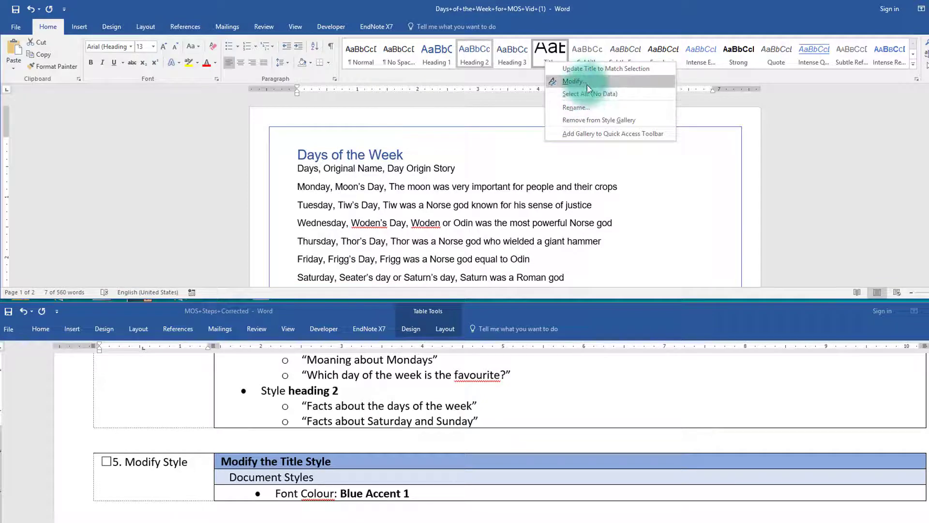
Set the Title style font colour to Blue Accent 1 and tick the modify style task
left_click(574, 81)
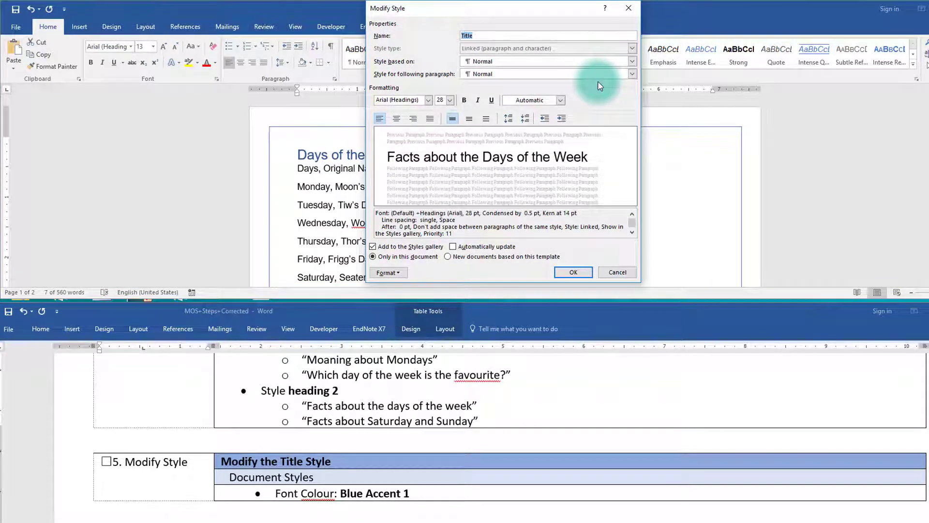
mouse_move(560, 100)
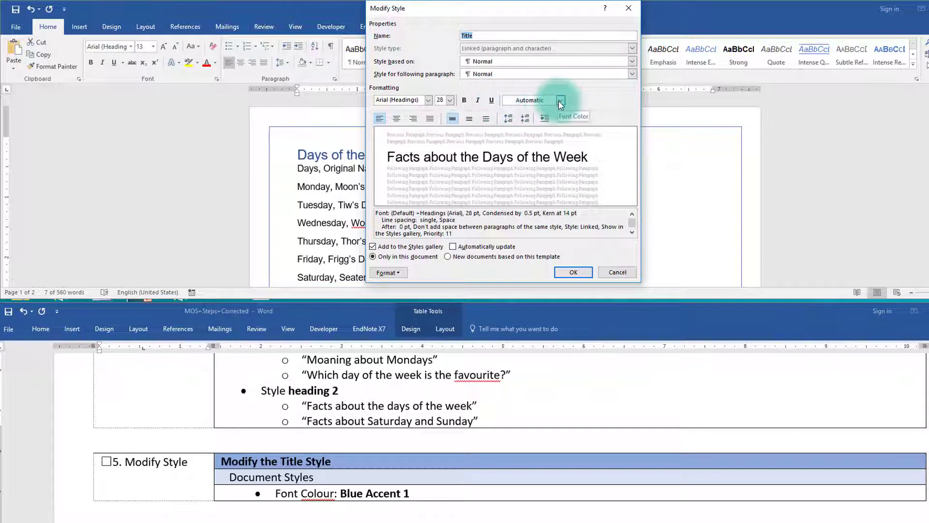
left_click(560, 100)
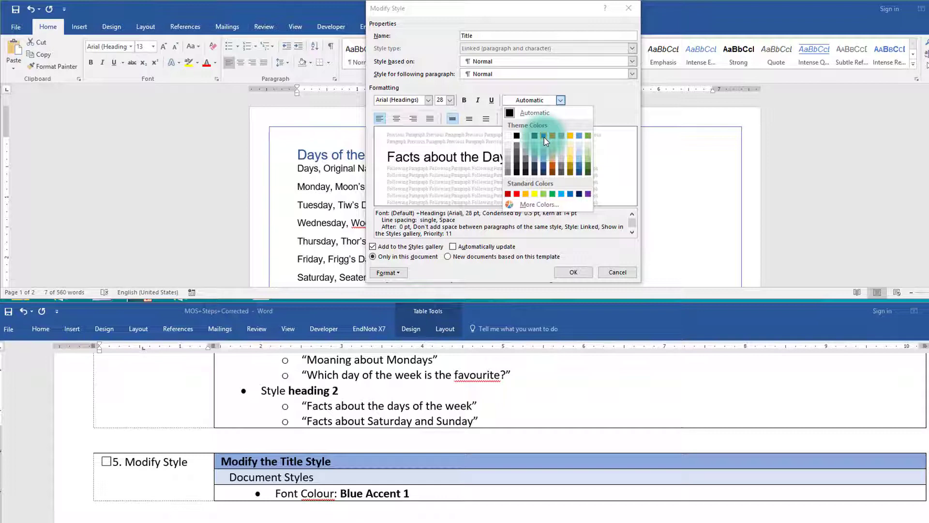
left_click(541, 136)
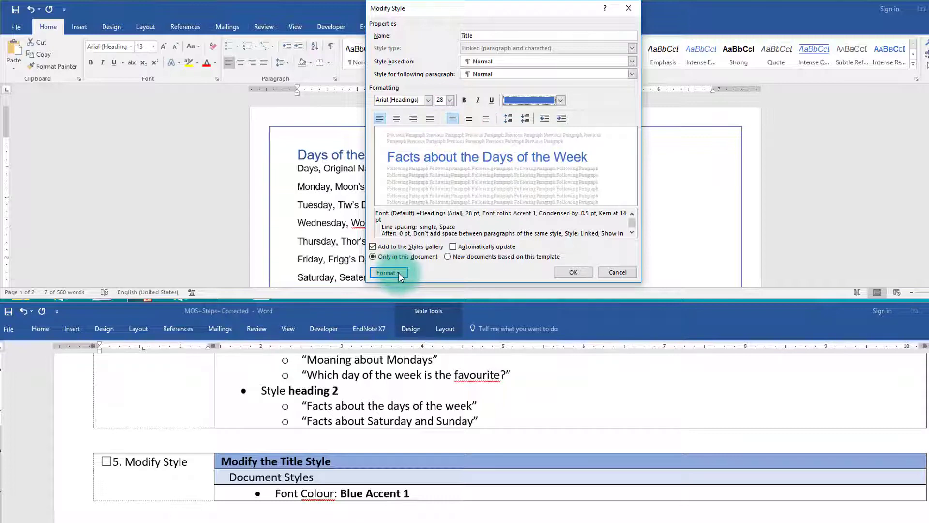
left_click(388, 272)
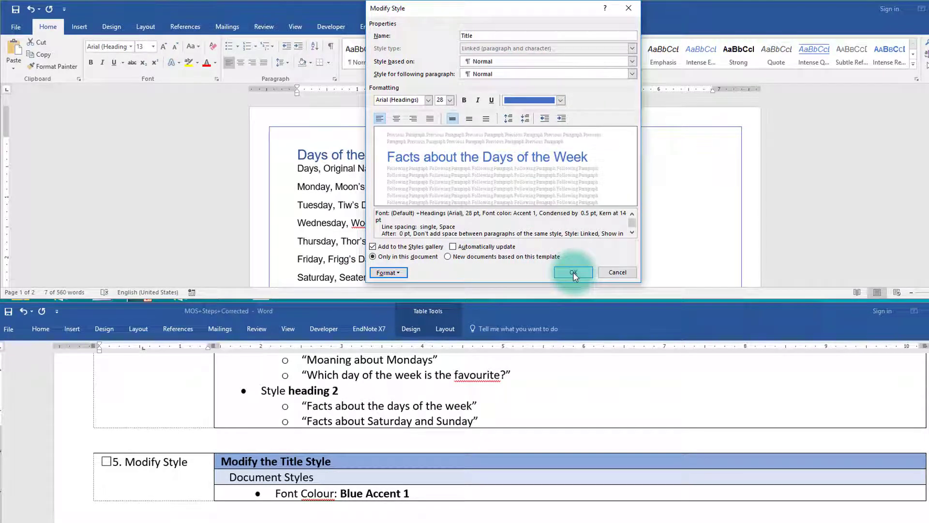
left_click(573, 272)
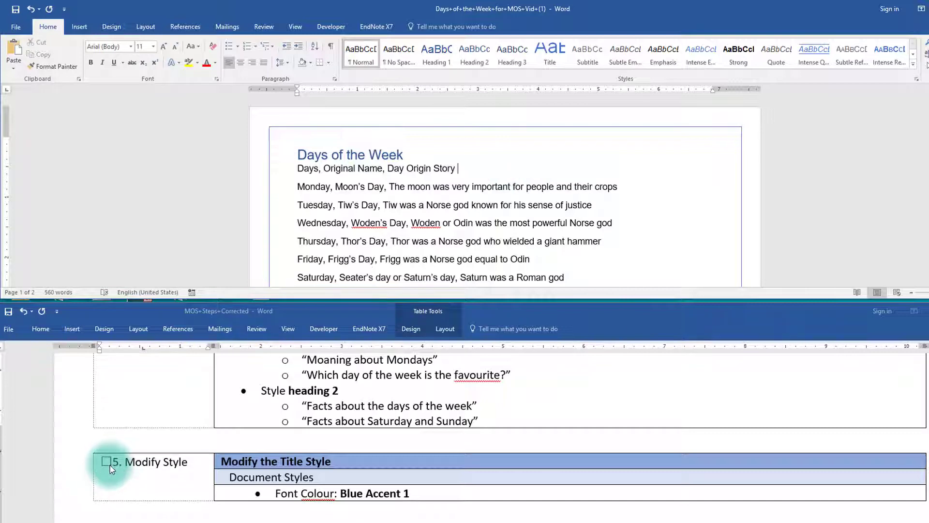
left_click(106, 461)
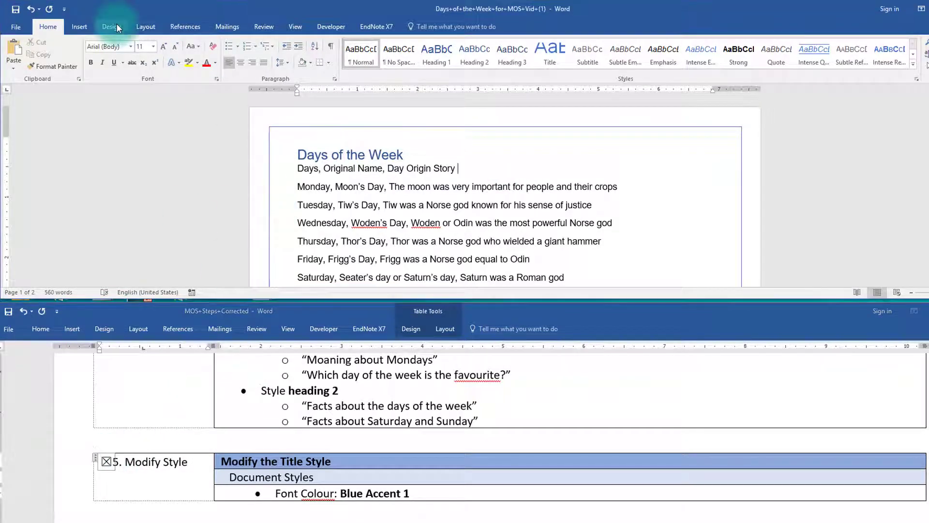
Open the Custom Watermark settings from Design > Watermark
left_click(112, 26)
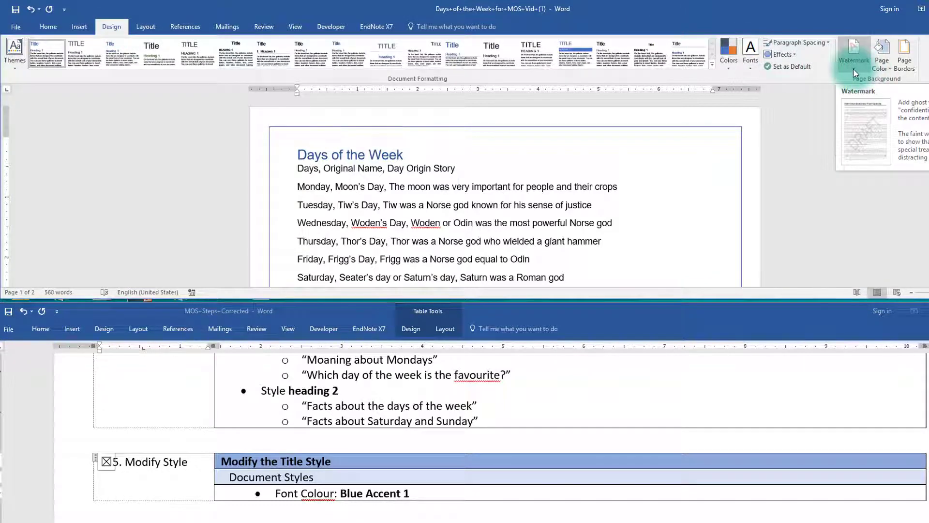
left_click(855, 53)
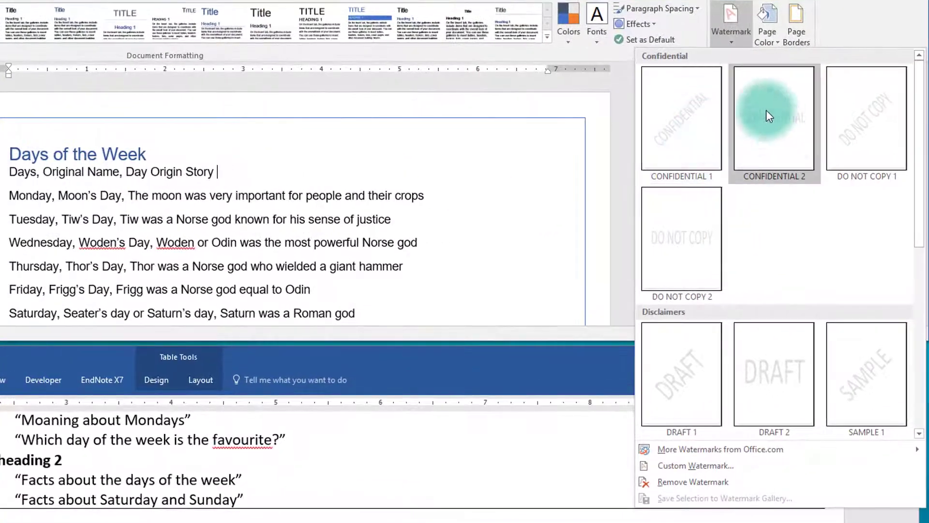
mouse_move(752, 471)
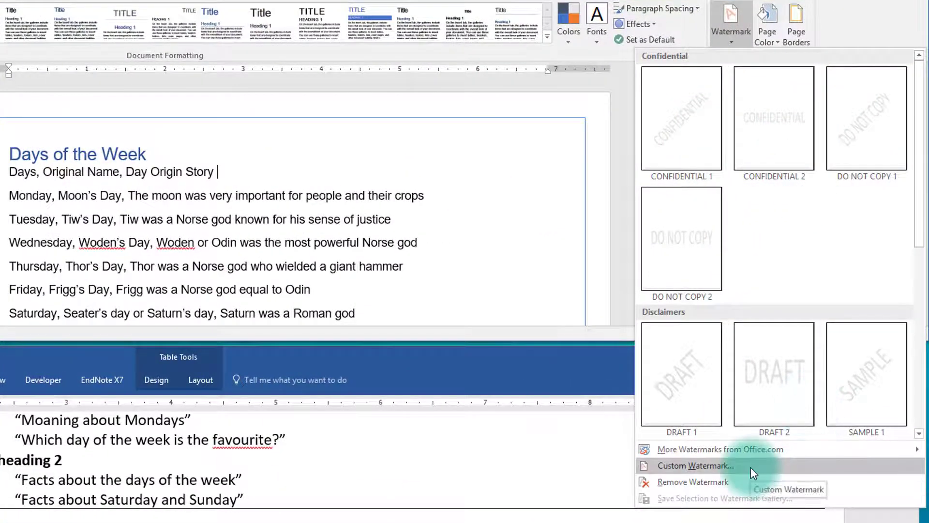
left_click(695, 466)
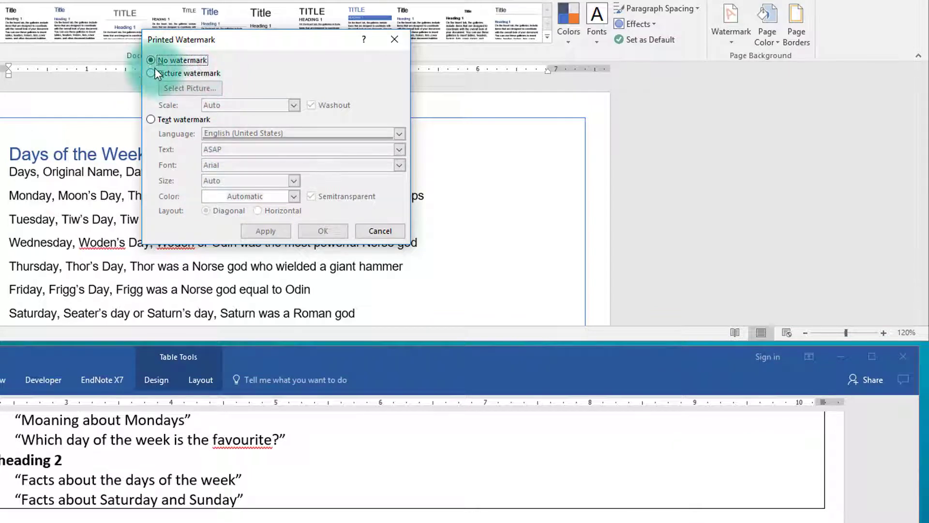
Apply a diagonal semitransparent 'Rough Copy' text watermark from the Printed Watermark dialog
left_click(151, 119)
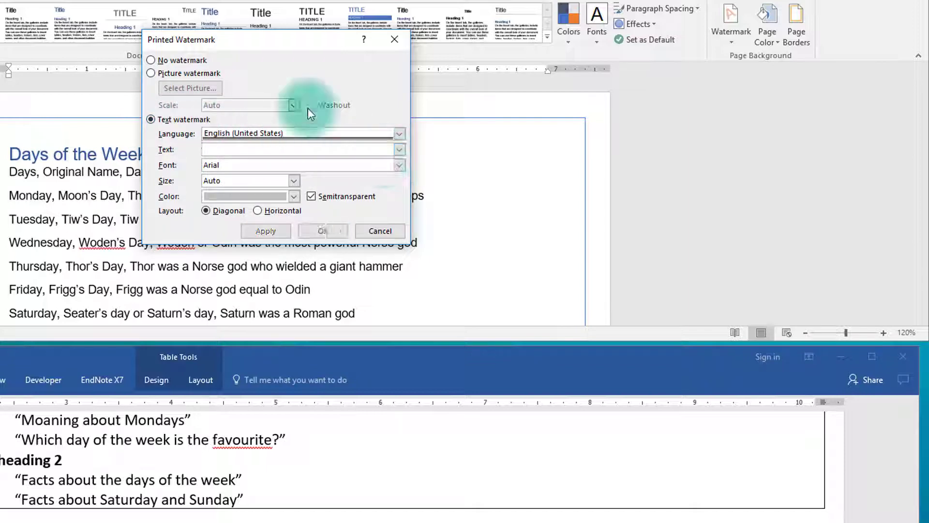
type("Rough Copy")
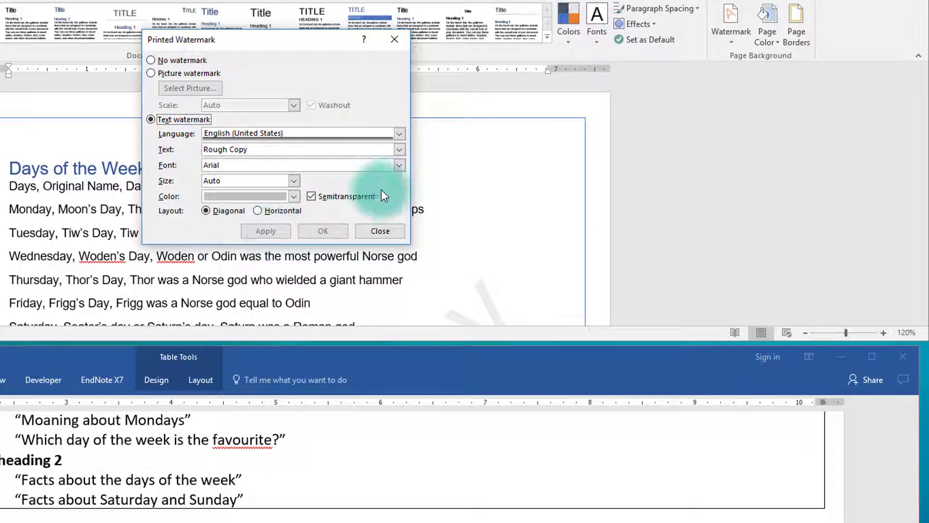
left_click(380, 231)
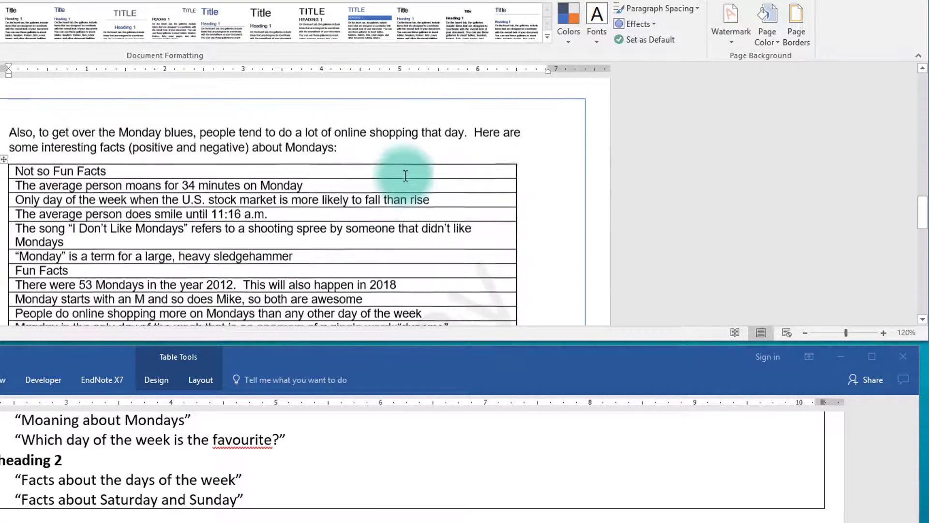
scroll("down", 3)
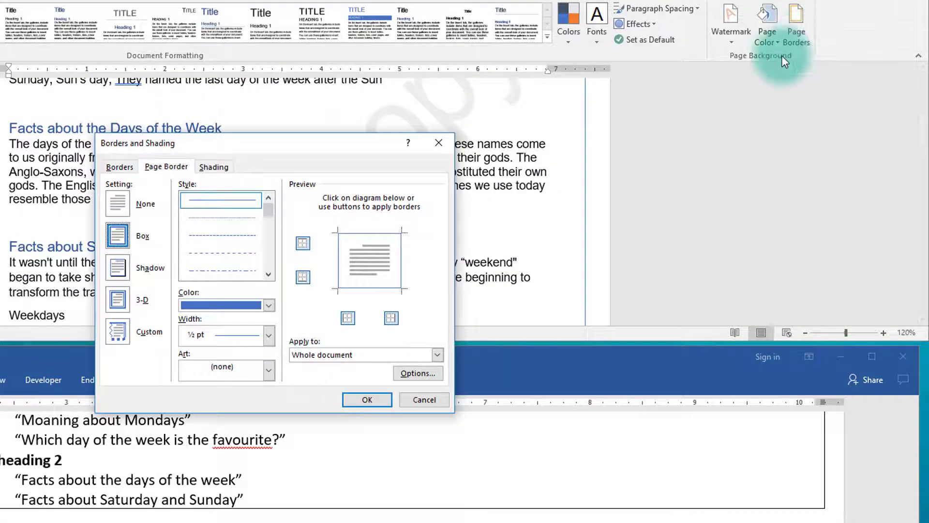
mouse_move(365, 456)
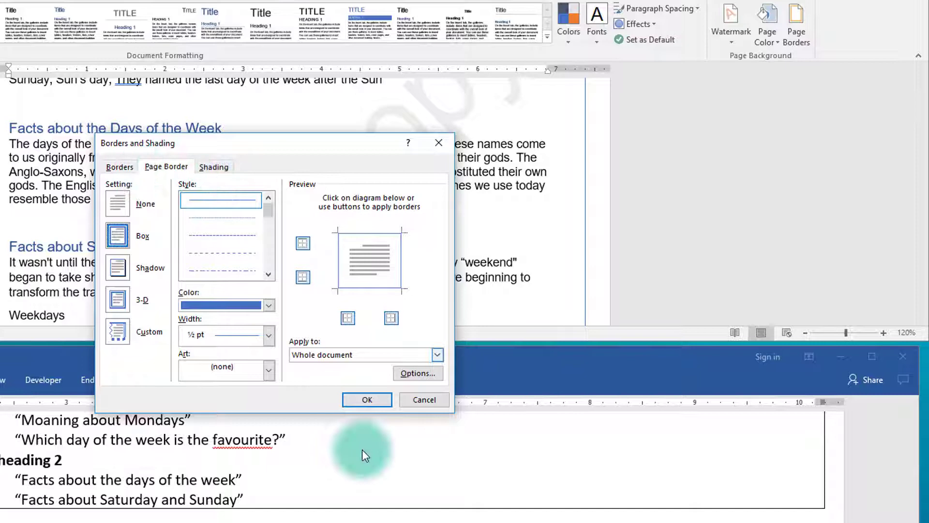